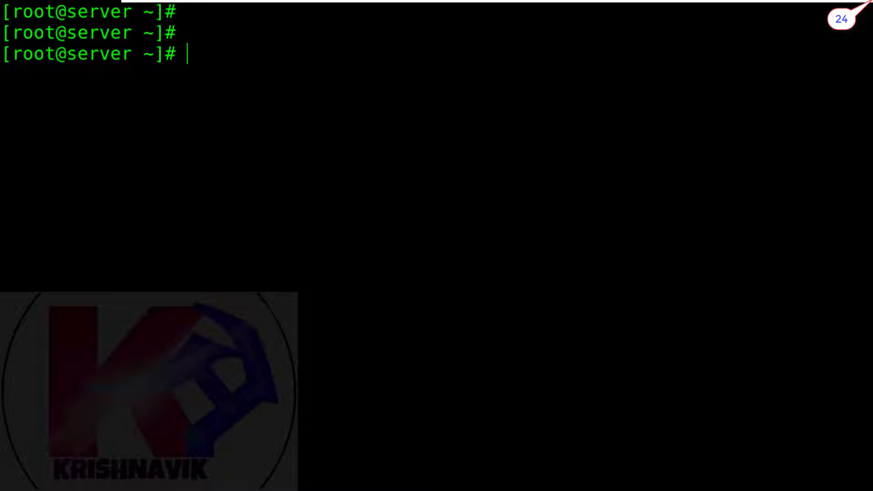
Run ssh -X root@desktop to open a remote root shell on station1.
{"action": "type", "text": "ssh"}
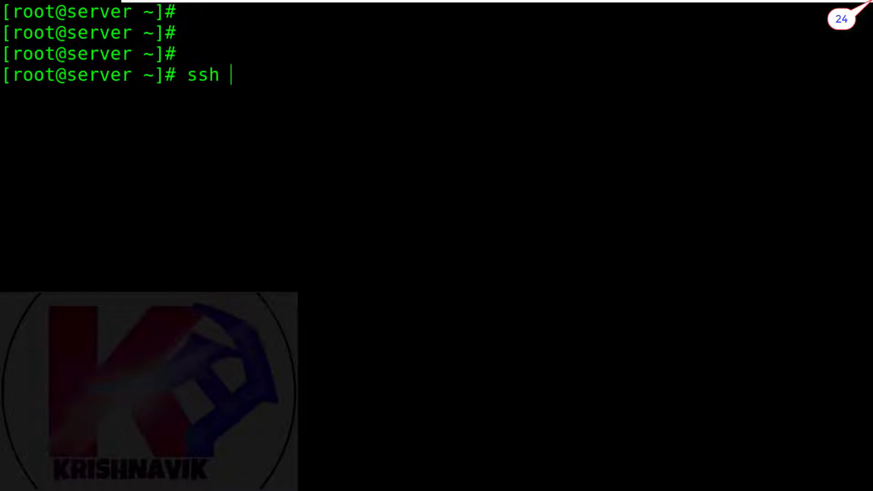
{"action": "type", "text": "-X"}
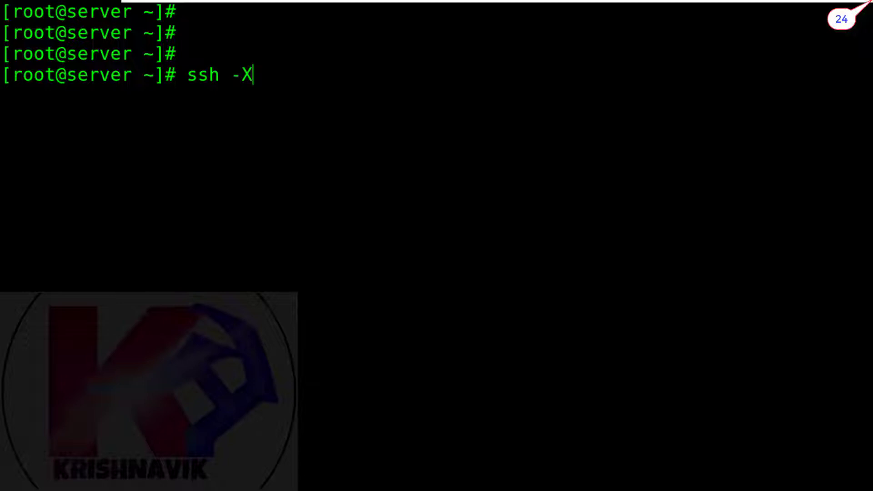
{"action": "type", "text": "ro"}
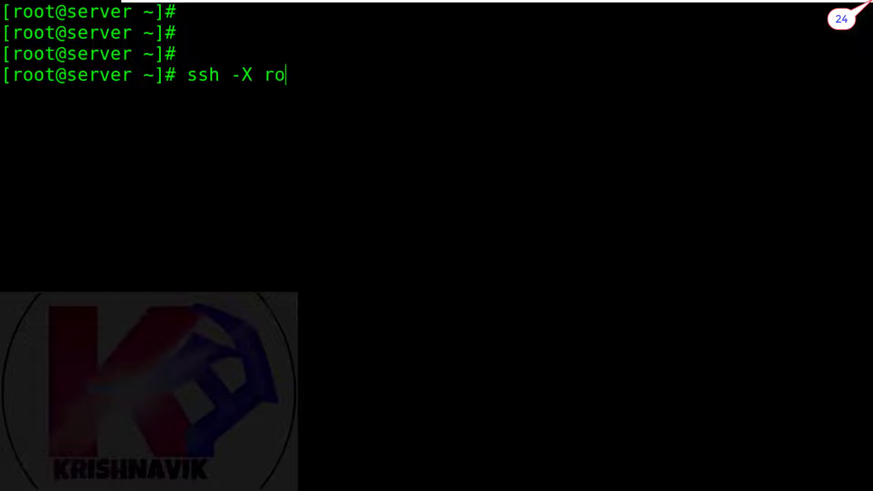
{"action": "type", "text": "ot@"}
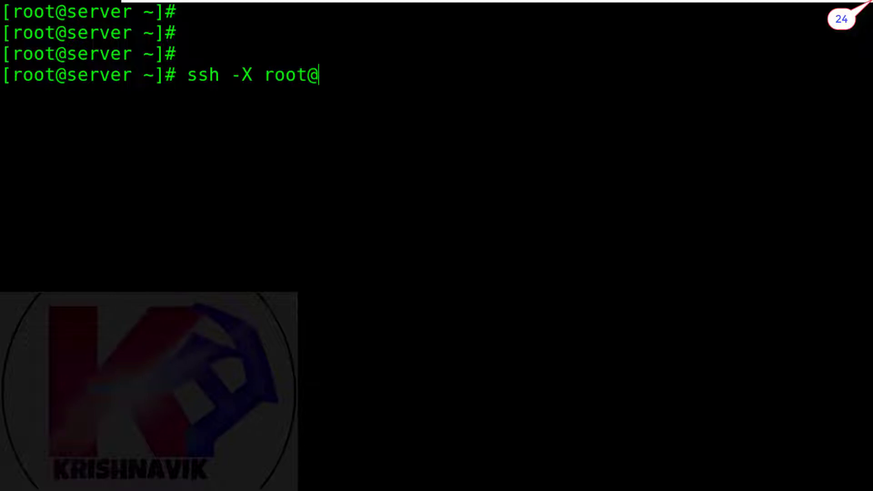
{"action": "type", "text": "de"}
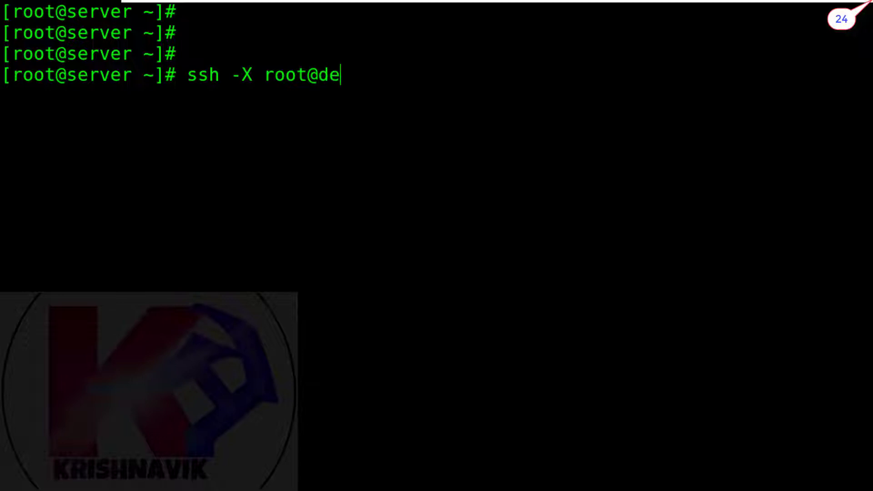
{"action": "type", "text": "sktop"}
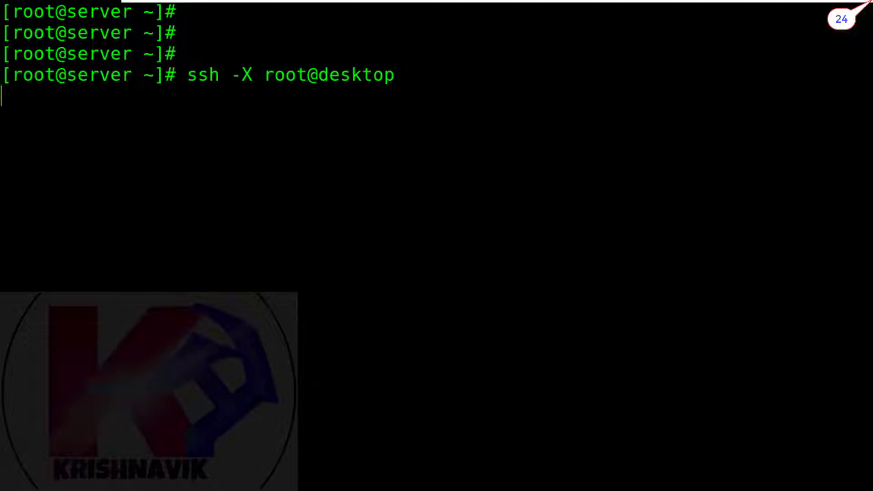
{"action": "key", "text": "Return"}
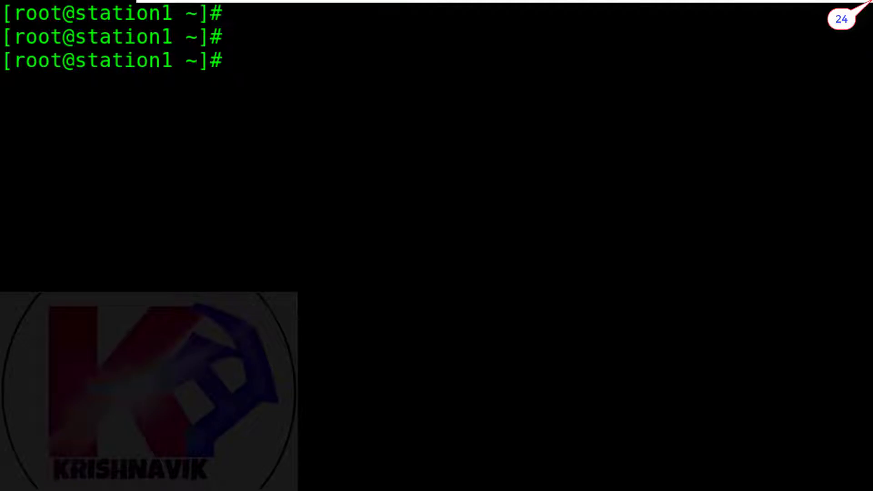
{"action": "type", "text": "cha"}
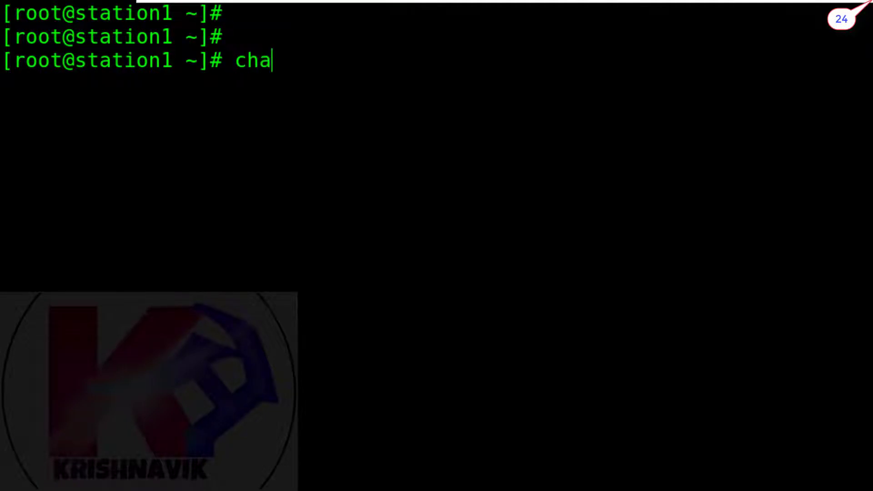
{"action": "type", "text": "ge -"}
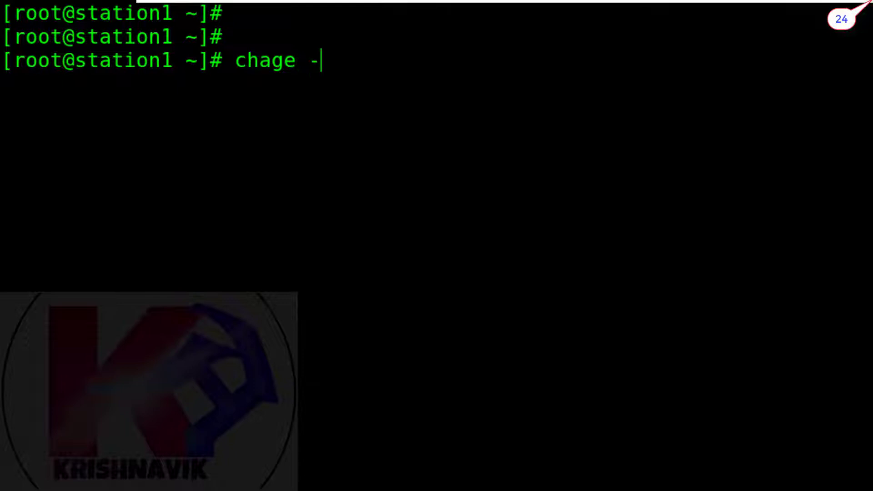
{"action": "type", "text": "l aa"}
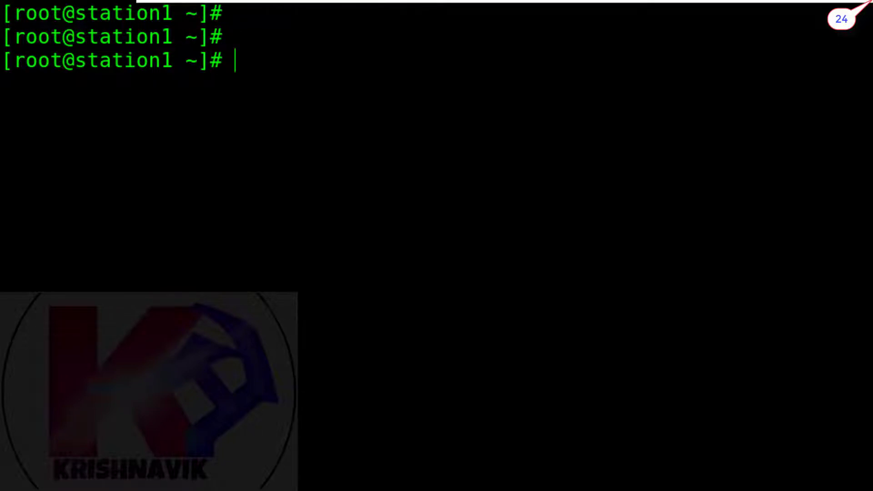
Open /etc/login.defs in Vim.
{"action": "type", "text": "vim"}
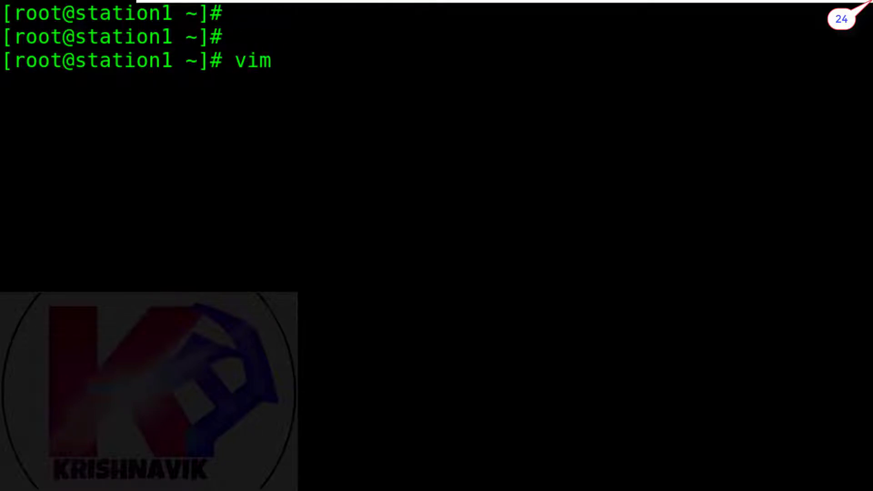
{"action": "type", "text": "/et"}
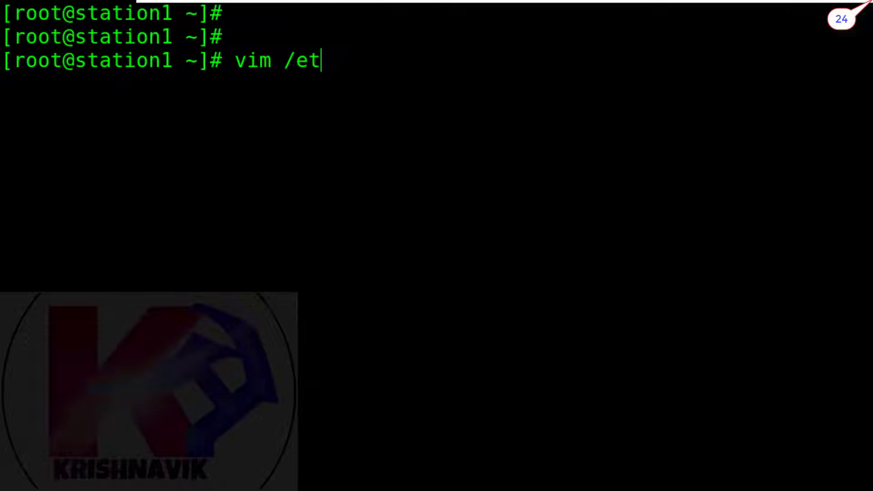
{"action": "type", "text": "c/lo"}
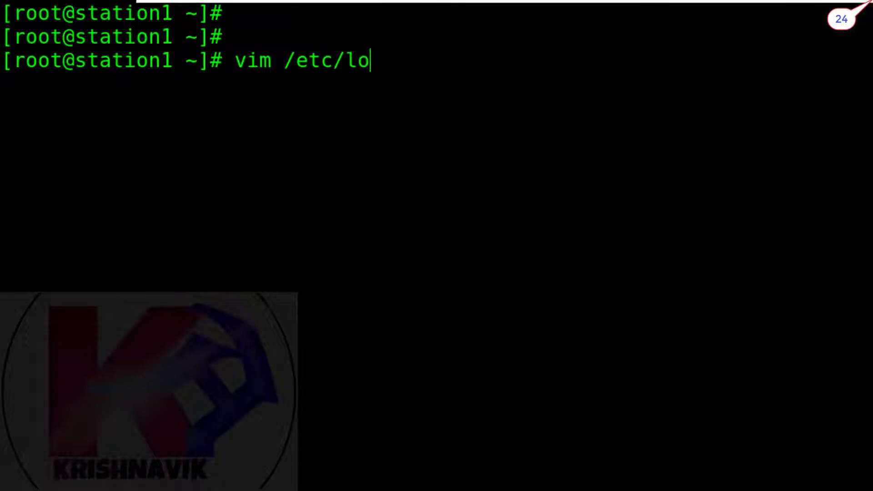
{"action": "type", "text": "gin.defs"}
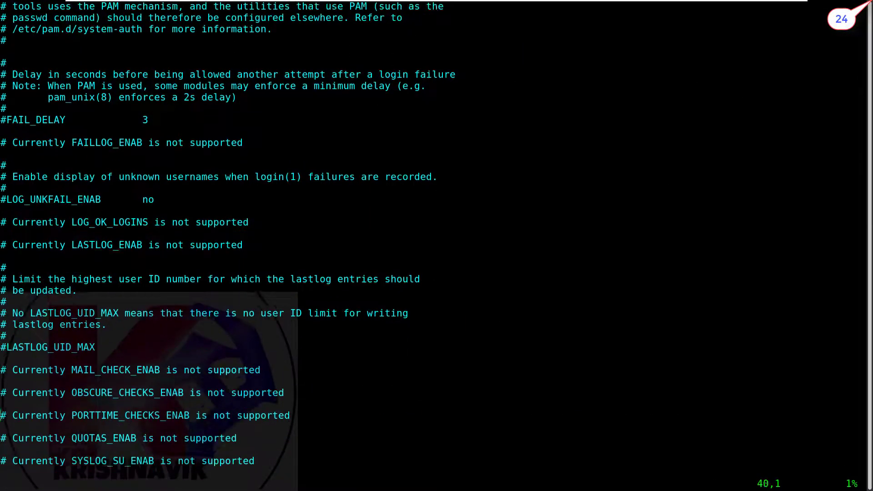
Scroll down to the password aging block showing PASS_MAX_DAYS 99999.
{"action": "scroll", "scroll_direction": "down", "scroll_amount": 3}
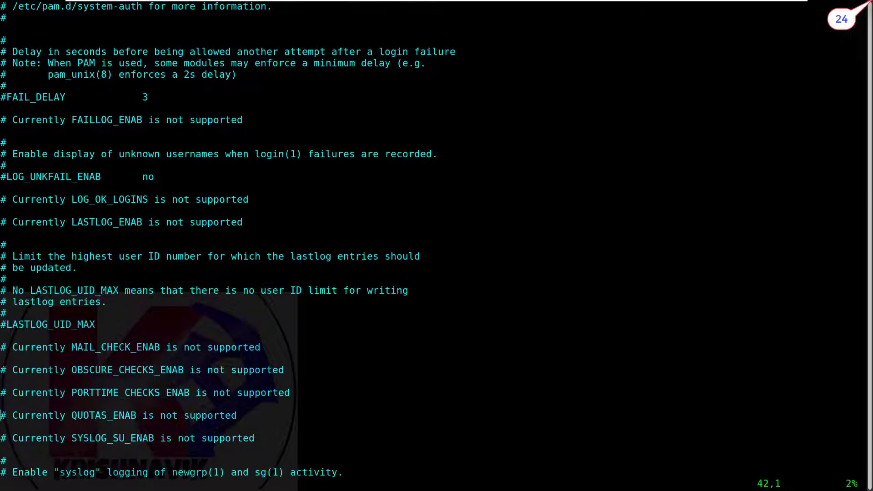
{"action": "scroll", "scroll_direction": "down", "scroll_amount": 3}
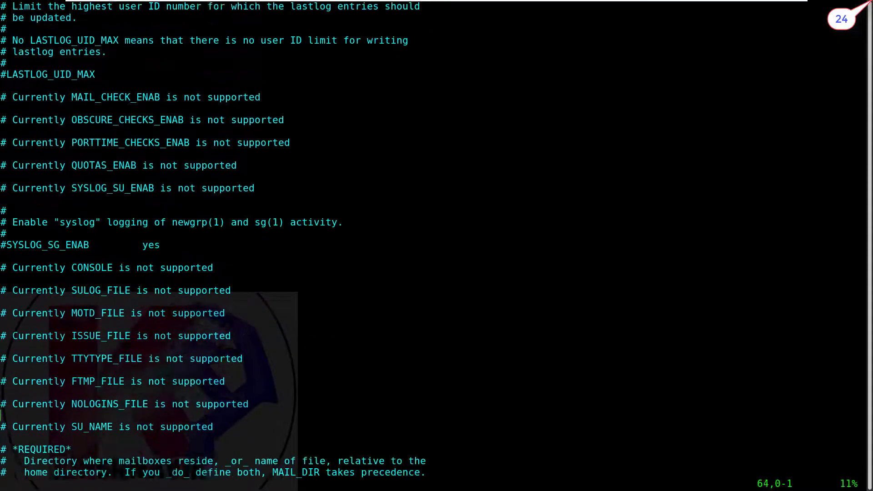
{"action": "scroll", "scroll_direction": "down", "scroll_amount": 3}
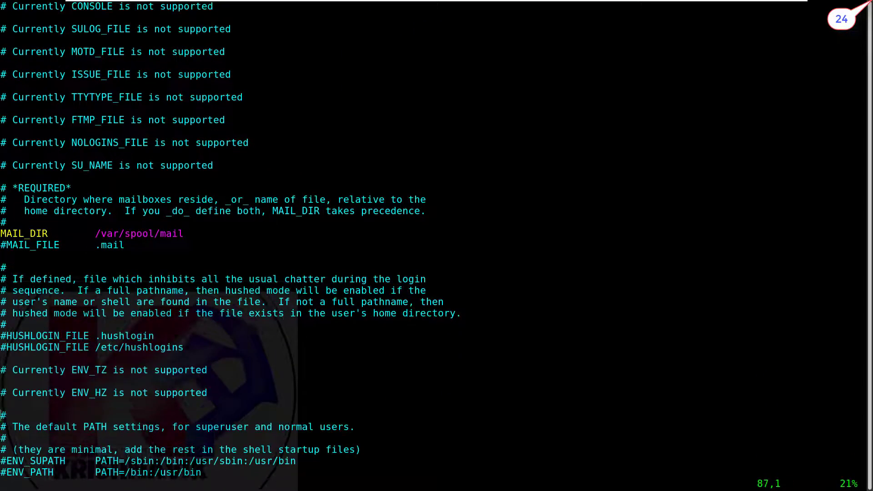
{"action": "scroll", "scroll_direction": "down", "scroll_amount": 3}
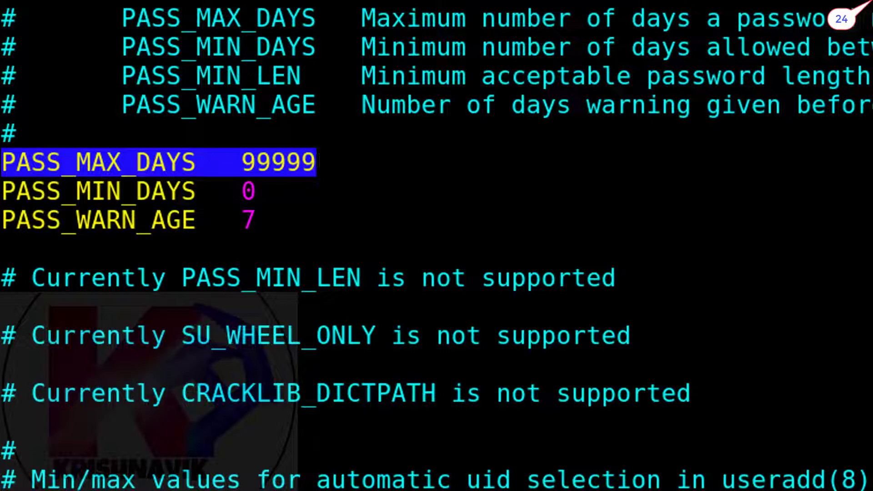
Change PASS_MAX_DAYS to 90, then save with :wq and exit Vim.
{"action": "scroll", "scroll_direction": "down", "scroll_amount": 3}
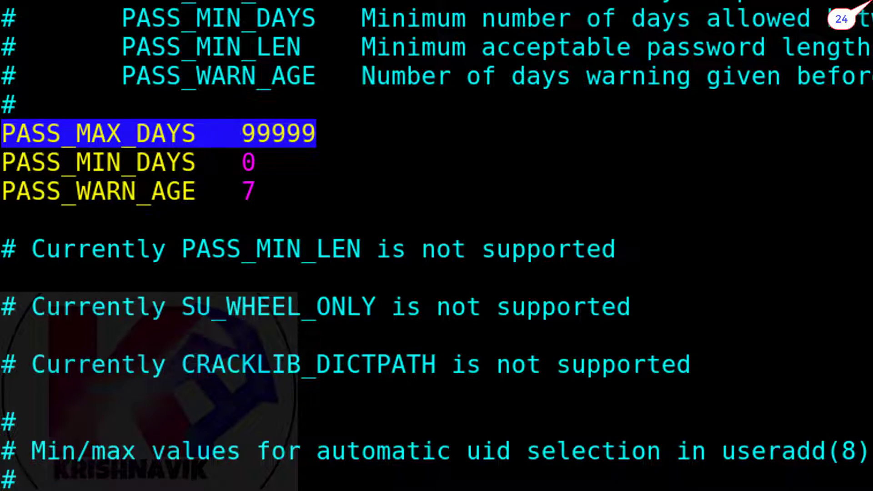
{"action": "left_click", "coordinate": [253, 132]}
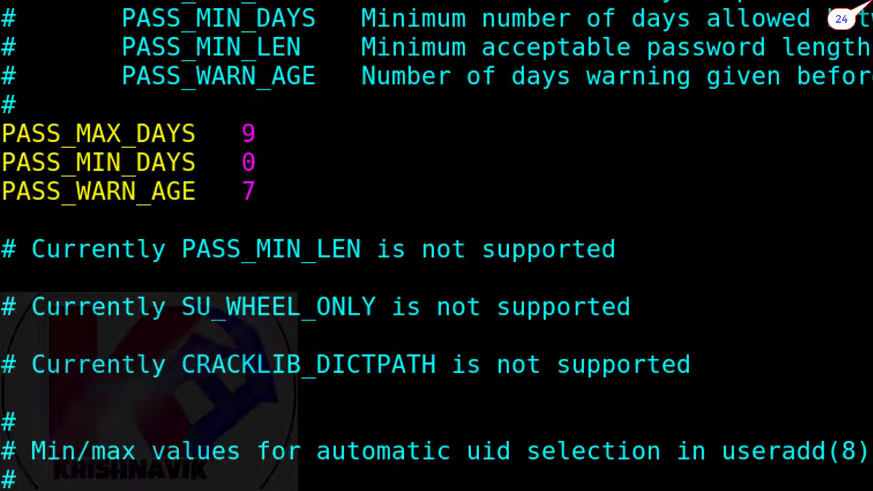
{"action": "type", "text": "0"}
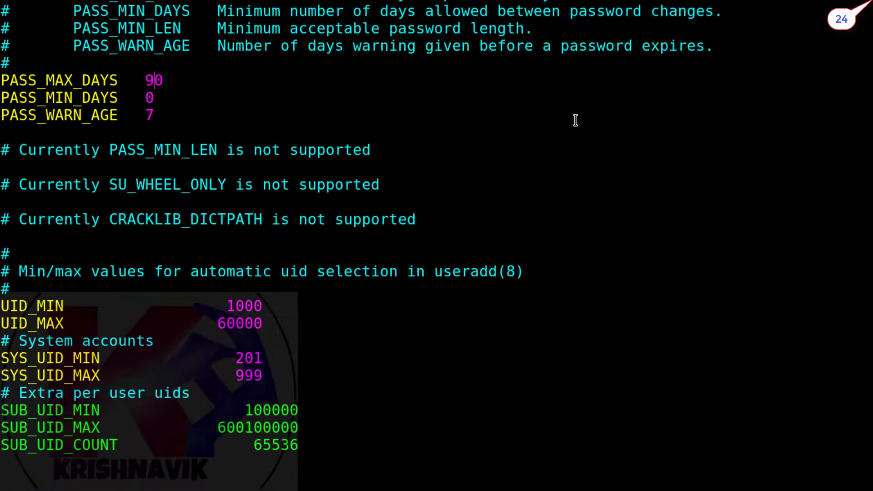
{"action": "scroll", "scroll_direction": "down", "scroll_amount": 3}
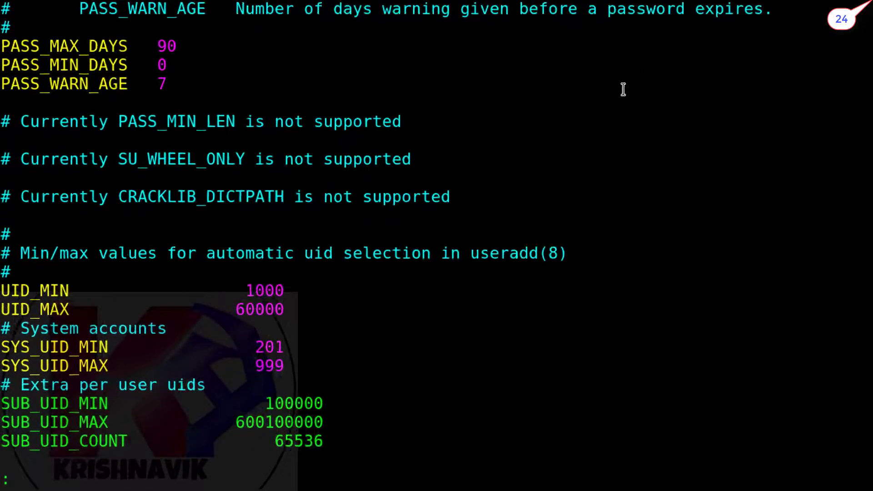
{"action": "type", "text": "wq"}
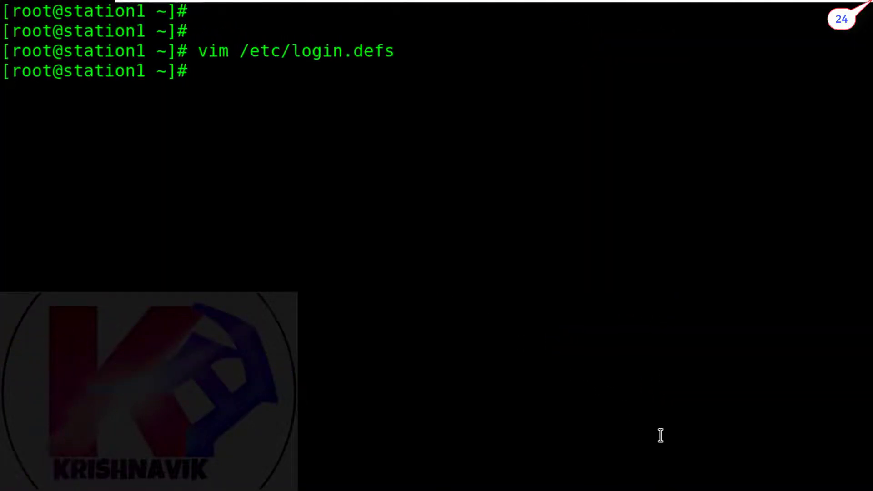
Run chage -l for user aarav, showing maximum password age still 99999.
{"action": "type", "text": "chage -l"}
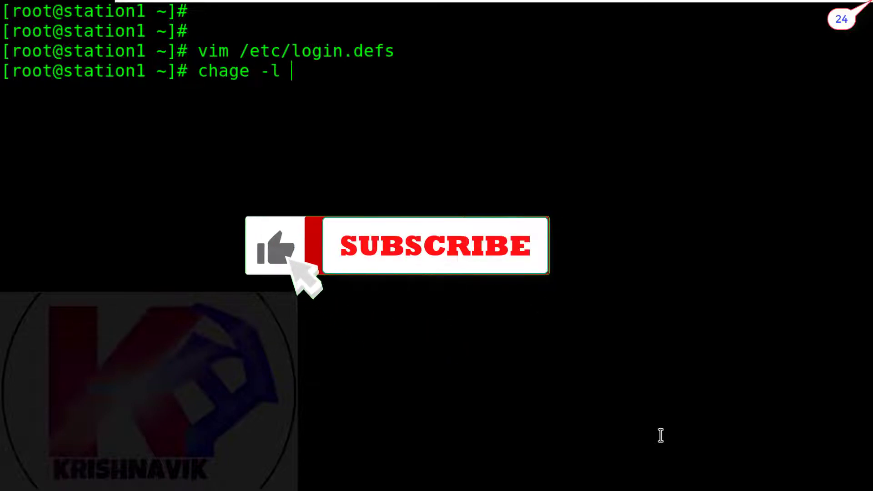
{"action": "type", "text": "a"}
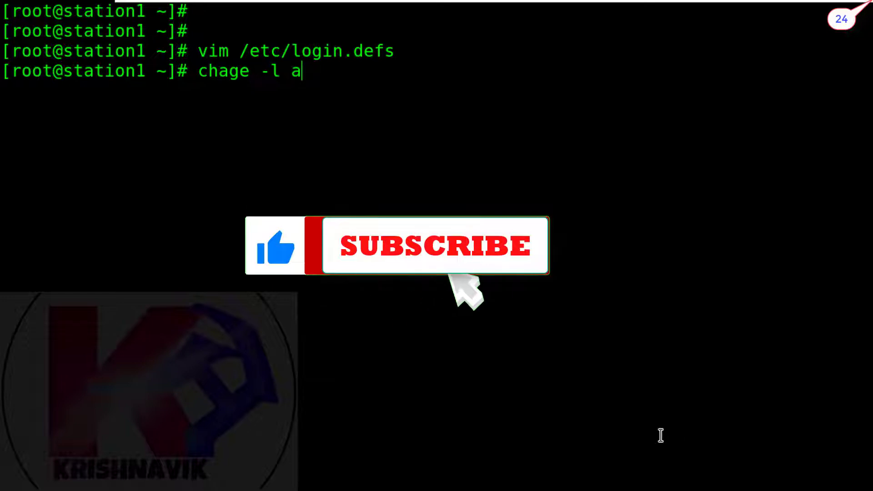
{"action": "left_click", "coordinate": [436, 246]}
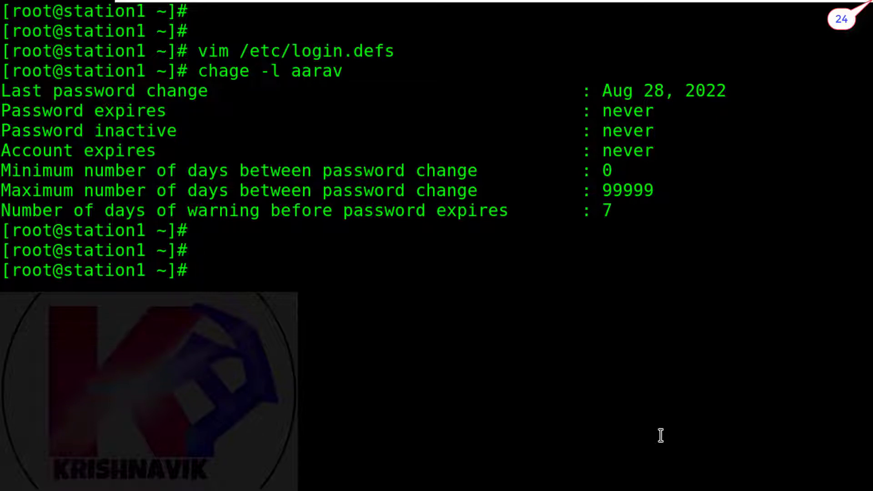
{"action": "type", "text": "use"}
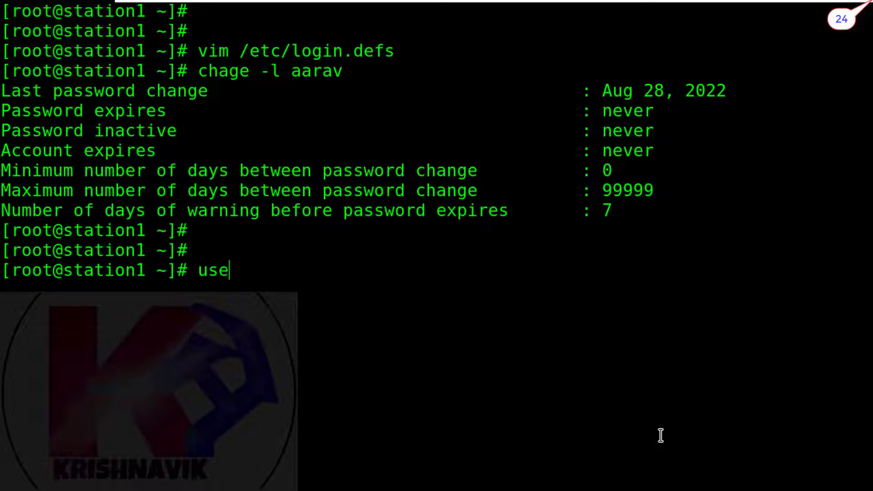
Add user natasha with useradd and type chage -l natasha.
{"action": "type", "text": "radd"}
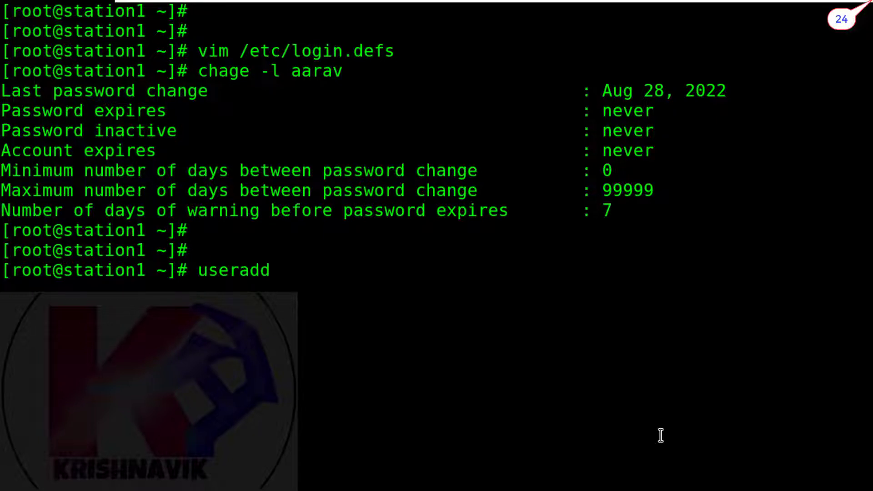
{"action": "type", "text": "na"}
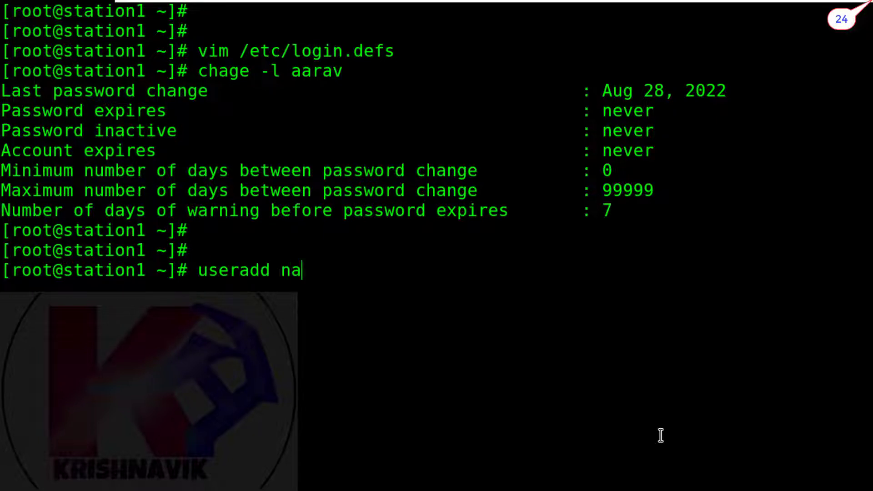
{"action": "type", "text": "tasha"}
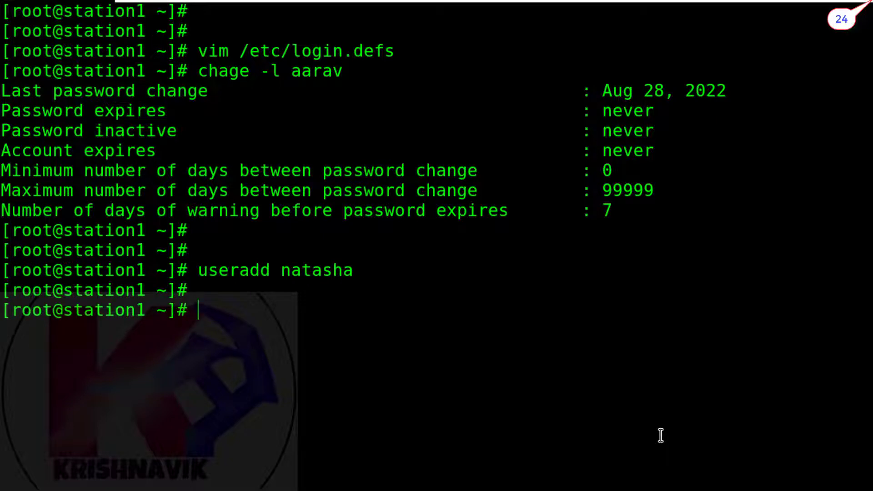
{"action": "type", "text": "chage -l aara"}
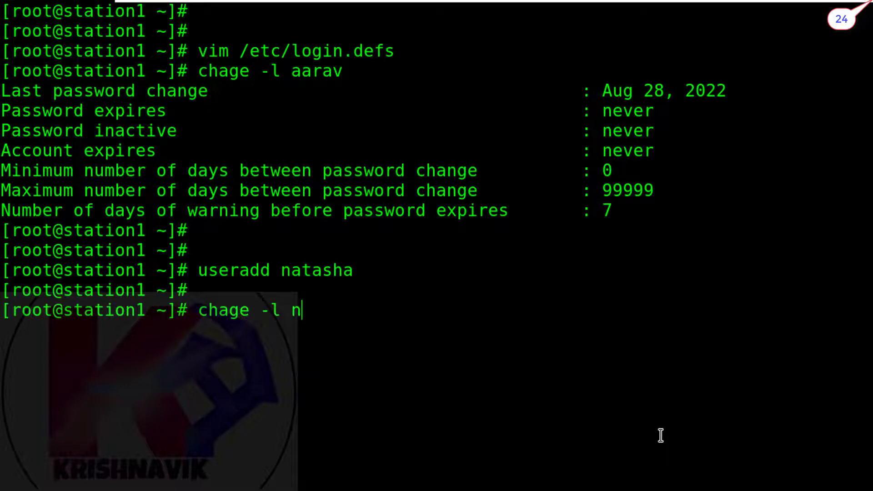
{"action": "type", "text": "atasha"}
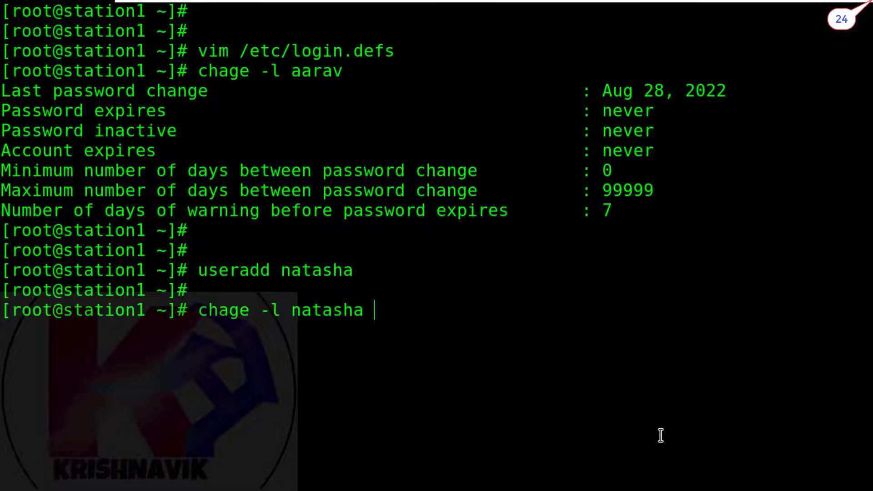